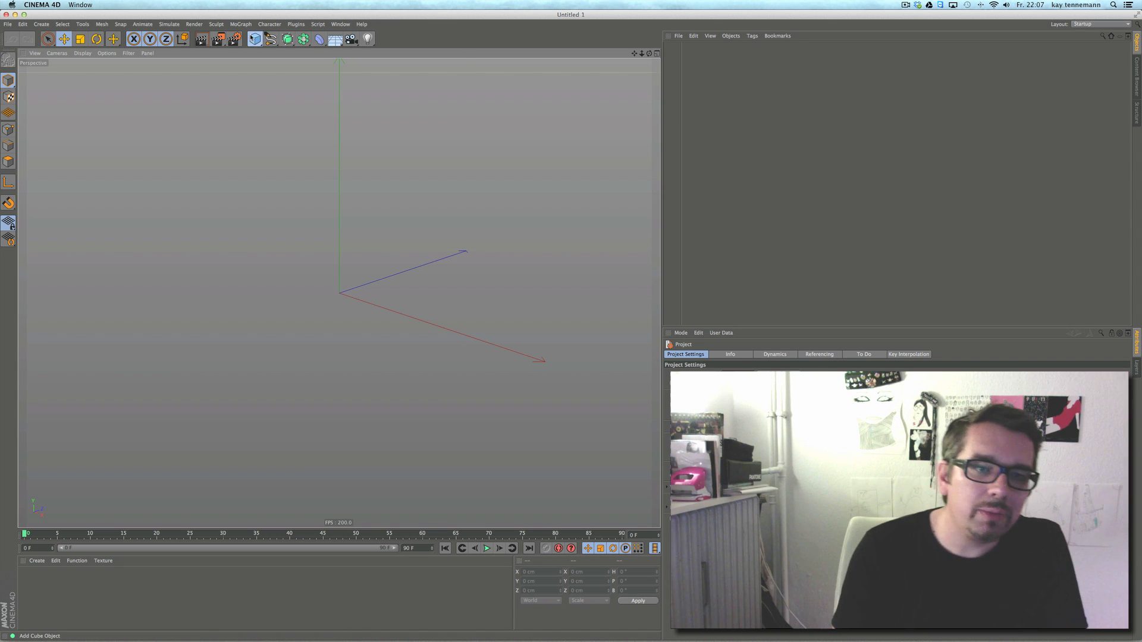
- Add a Disc primitive to the empty scene
{"action": "left_click", "coordinate": [254, 39]}
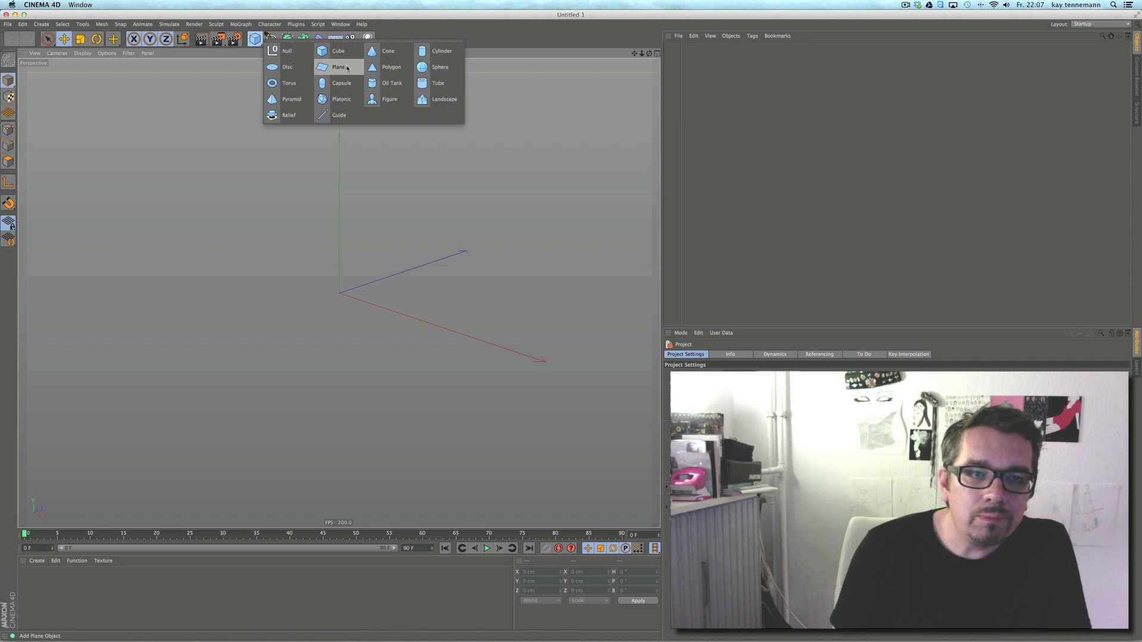
{"action": "left_click", "coordinate": [287, 67]}
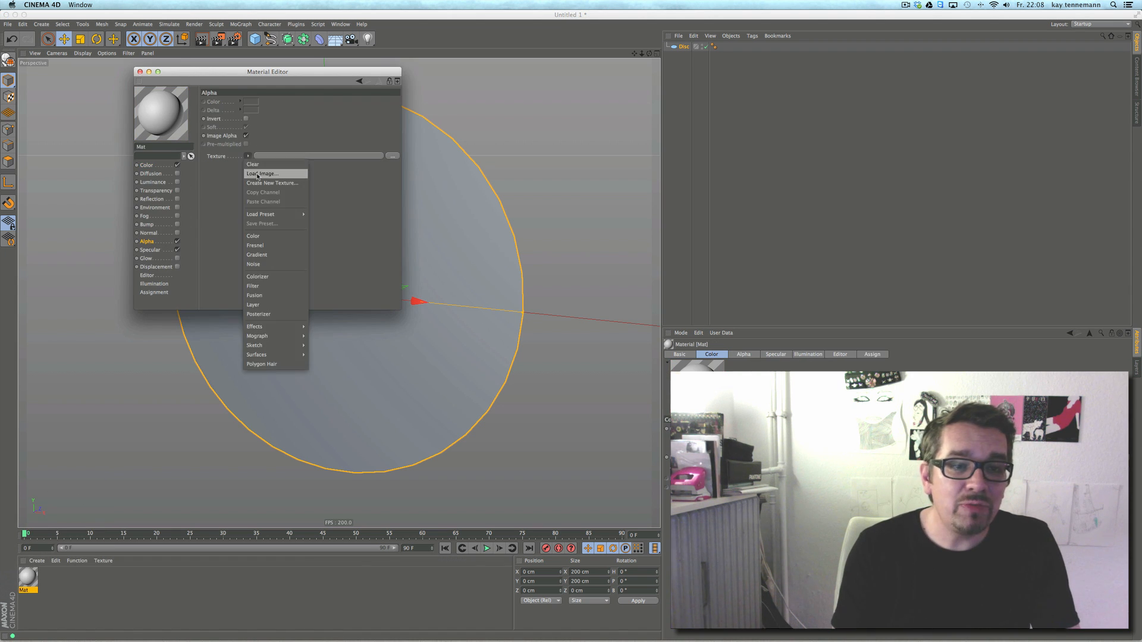
- Load alpha.tif into the material's Alpha channel, confirming the copy-to-project prompt
{"action": "left_click", "coordinate": [262, 174]}
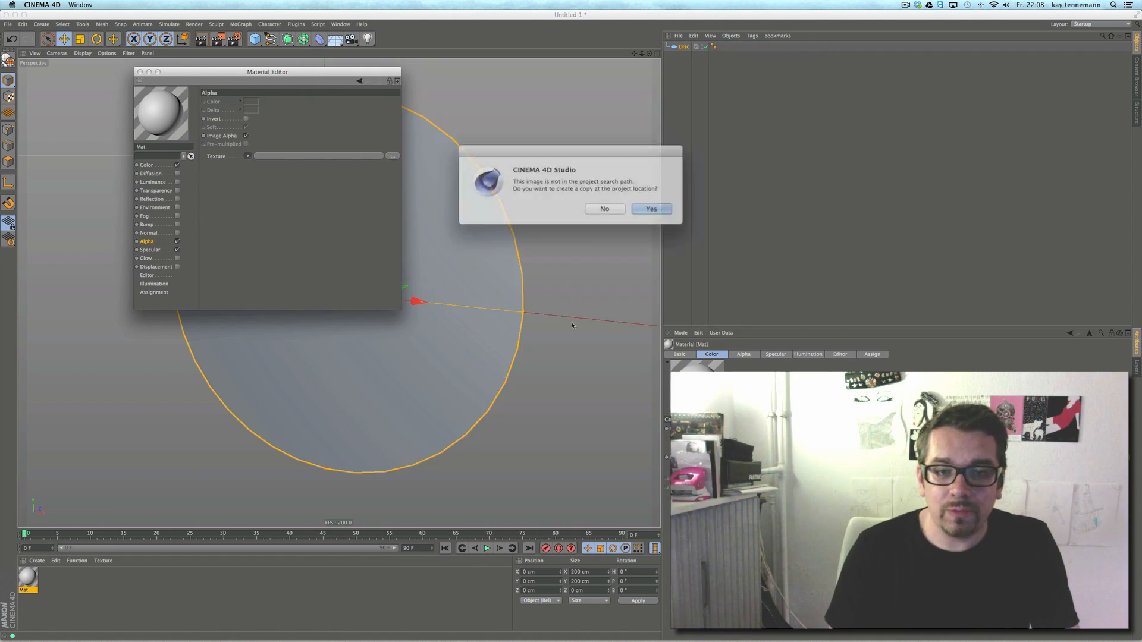
{"action": "left_click", "coordinate": [651, 208]}
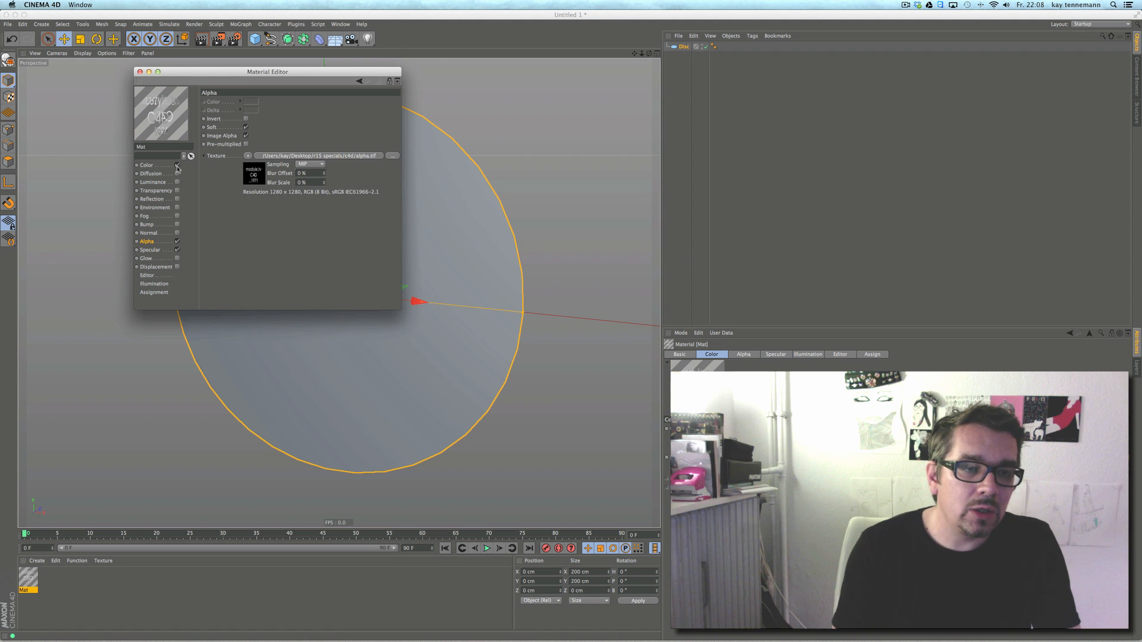
{"action": "left_click", "coordinate": [152, 181]}
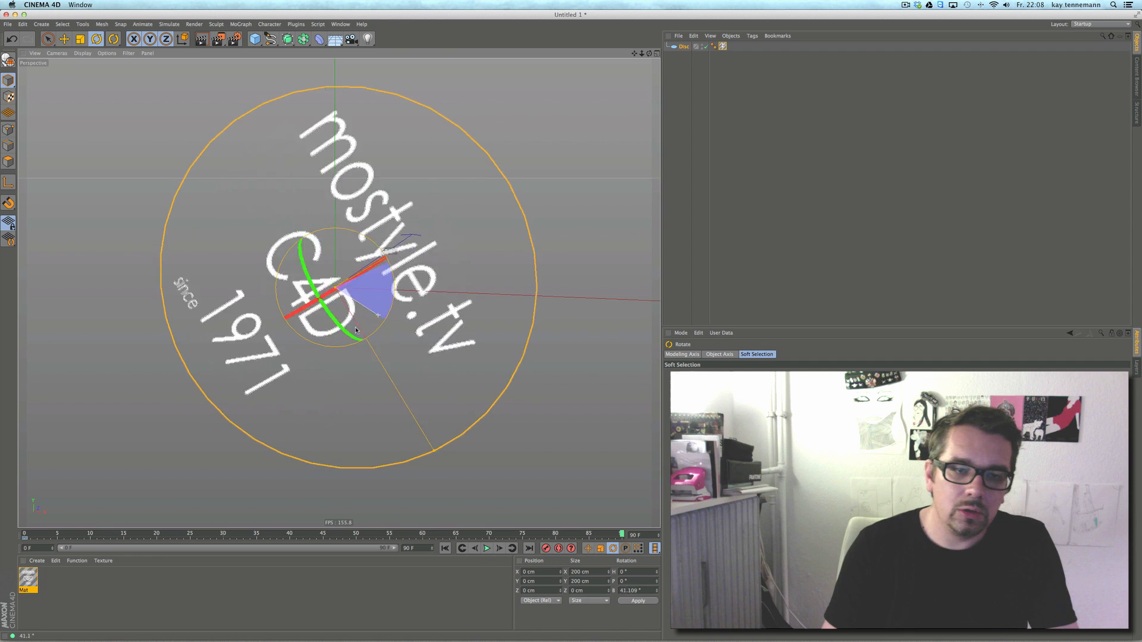
- Rotate the textured disc around its centre with the heading band
{"action": "left_click_drag", "start_coordinate": [356, 332], "coordinate": [456, 425]}
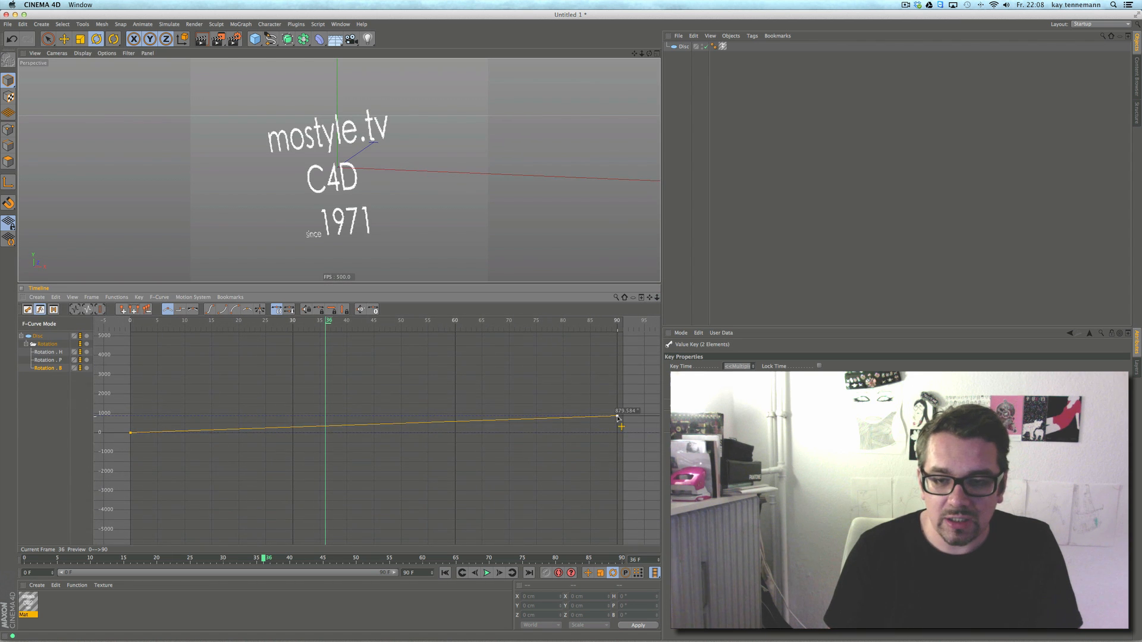
- Raise the final rotation key for a faster 90-frame spin and play it back
{"action": "left_click", "coordinate": [486, 572]}
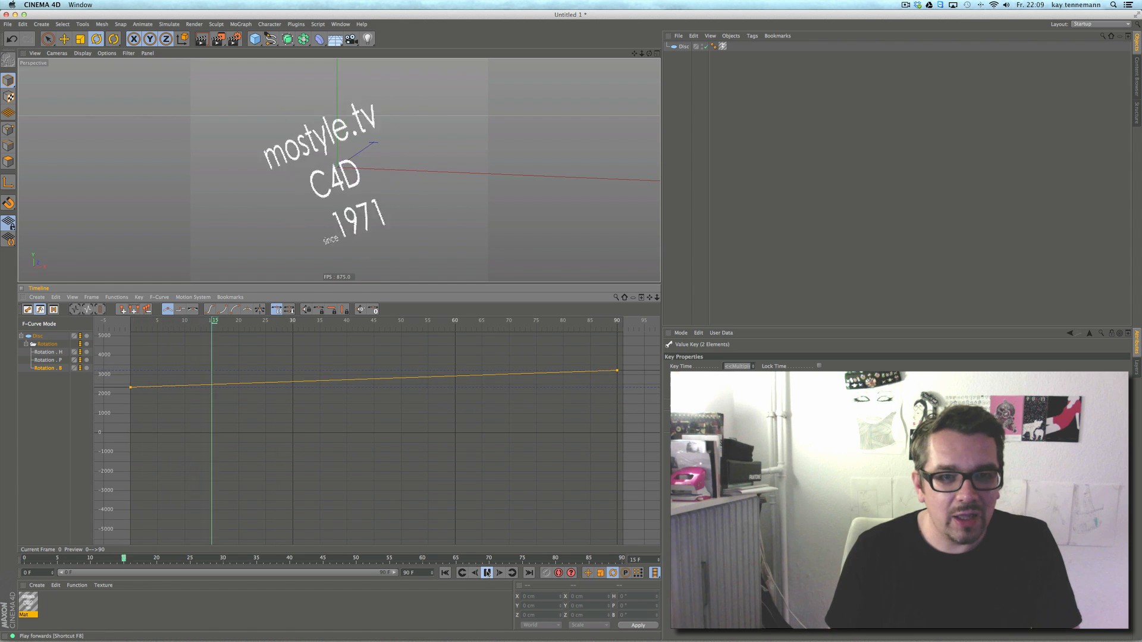
{"action": "left_click", "coordinate": [489, 572]}
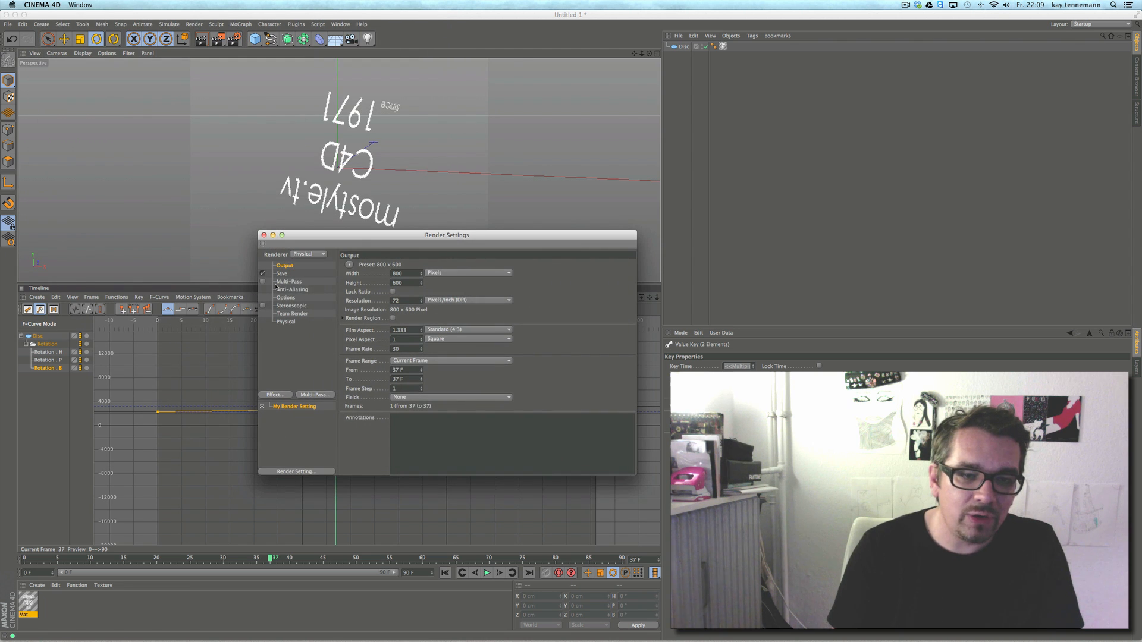
- Switch from the Team Render page to the Physical renderer's settings
{"action": "left_click", "coordinate": [292, 314]}
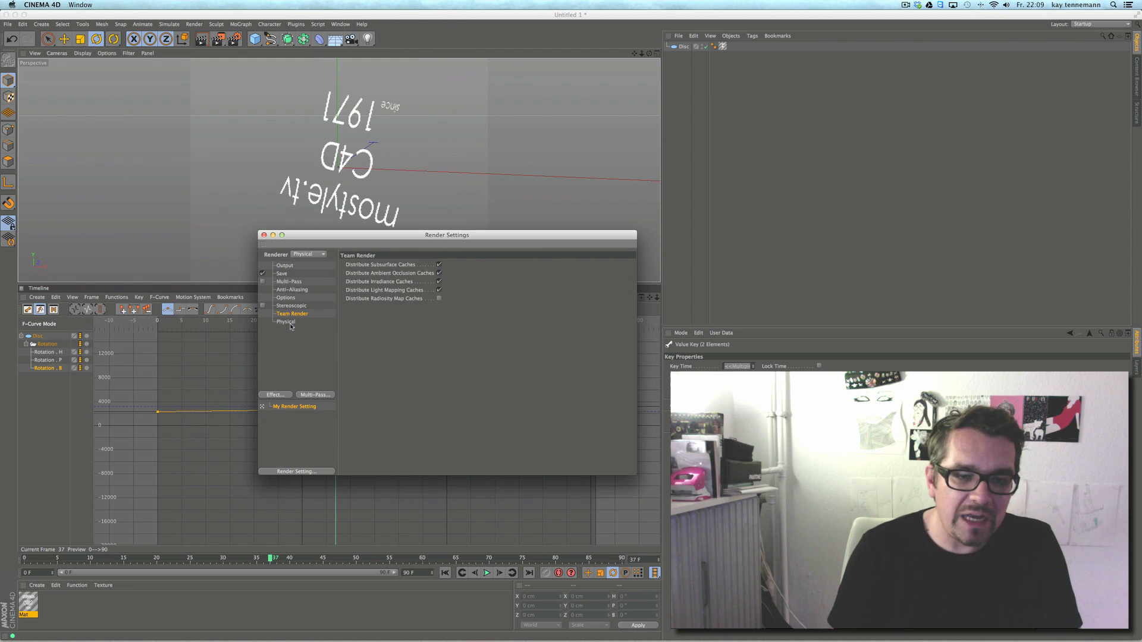
{"action": "left_click", "coordinate": [285, 321]}
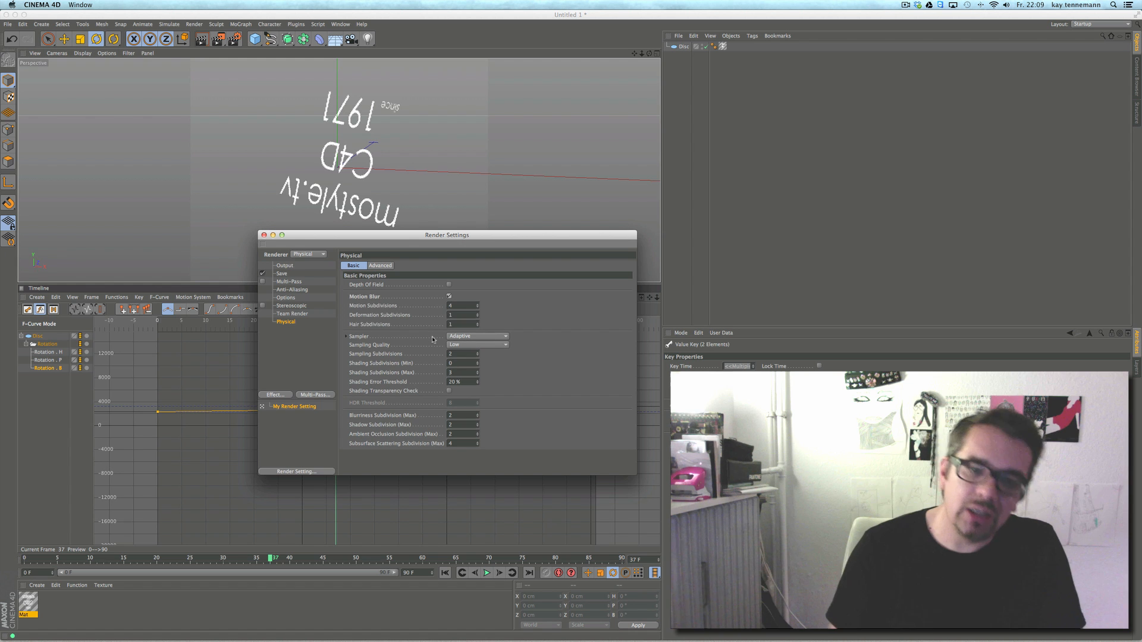
{"action": "mouse_move", "coordinate": [509, 354]}
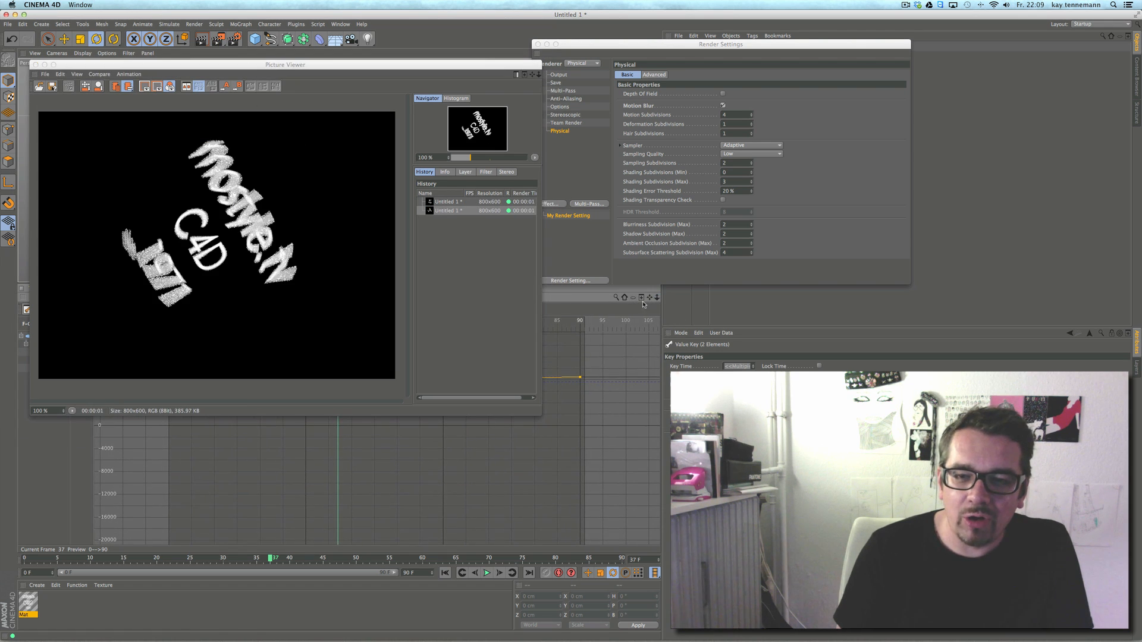
{"action": "mouse_move", "coordinate": [502, 452]}
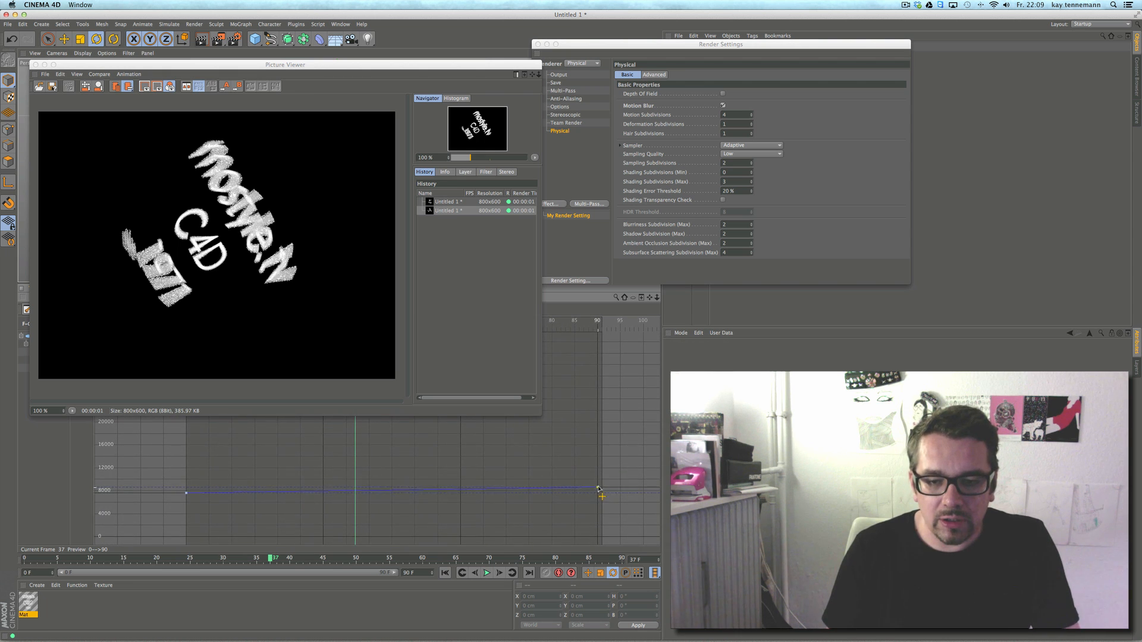
- Raise the end rotation key for a faster spin and nudge the Render Settings window aside
{"action": "left_click_drag", "start_coordinate": [602, 498], "coordinate": [597, 453]}
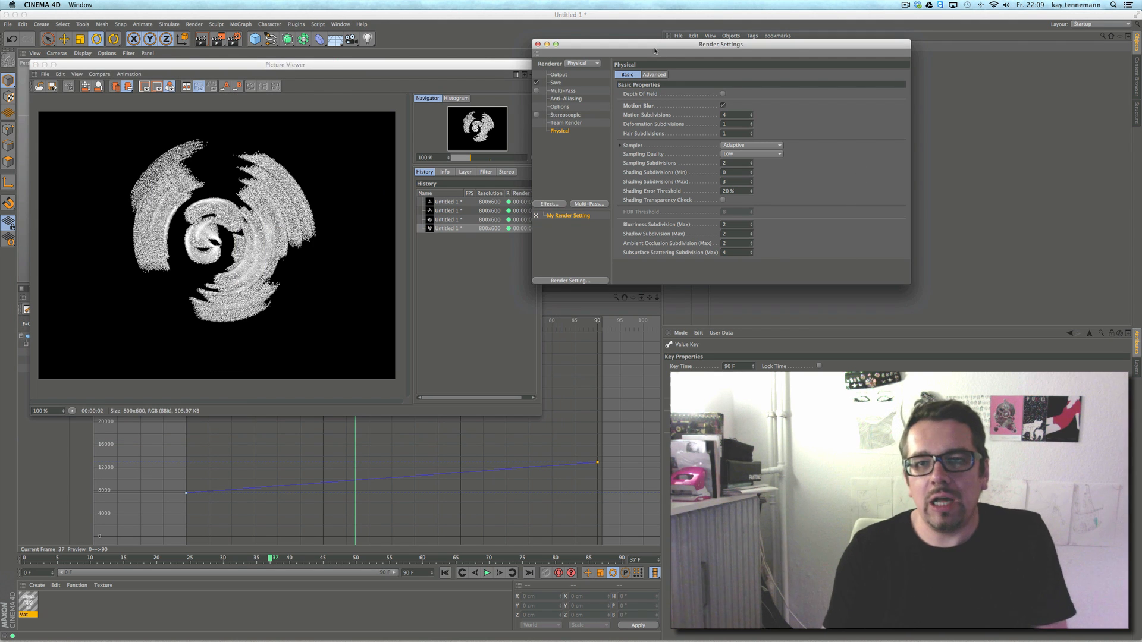
{"action": "left_click_drag", "start_coordinate": [656, 44], "coordinate": [651, 64]}
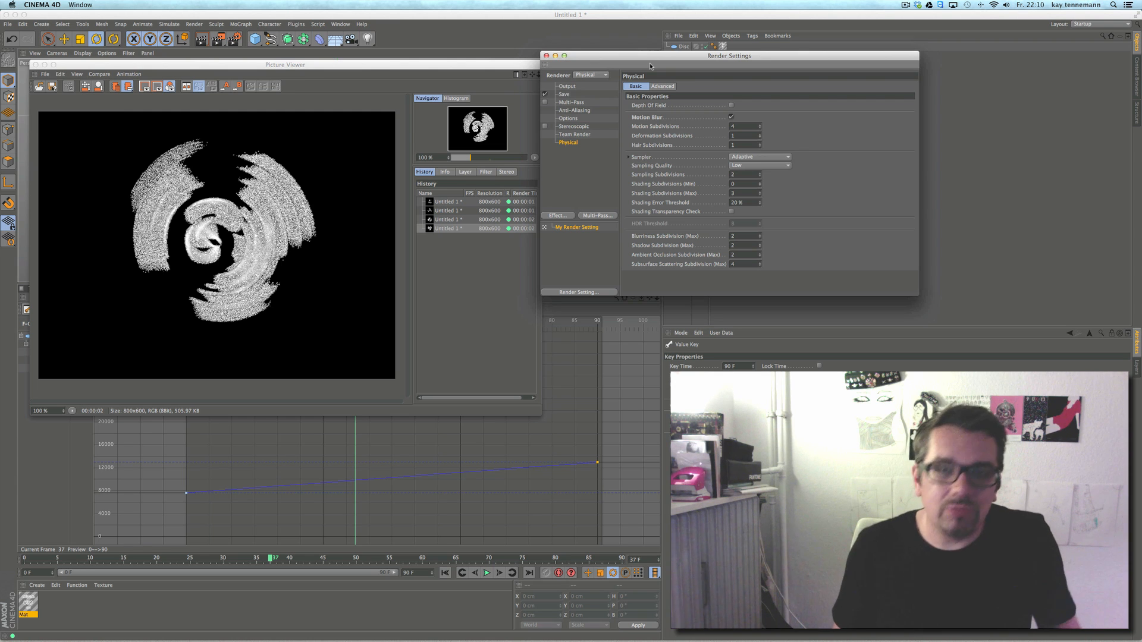
- Set the Physical renderer's Sampling Quality to Medium
{"action": "left_click", "coordinate": [759, 166]}
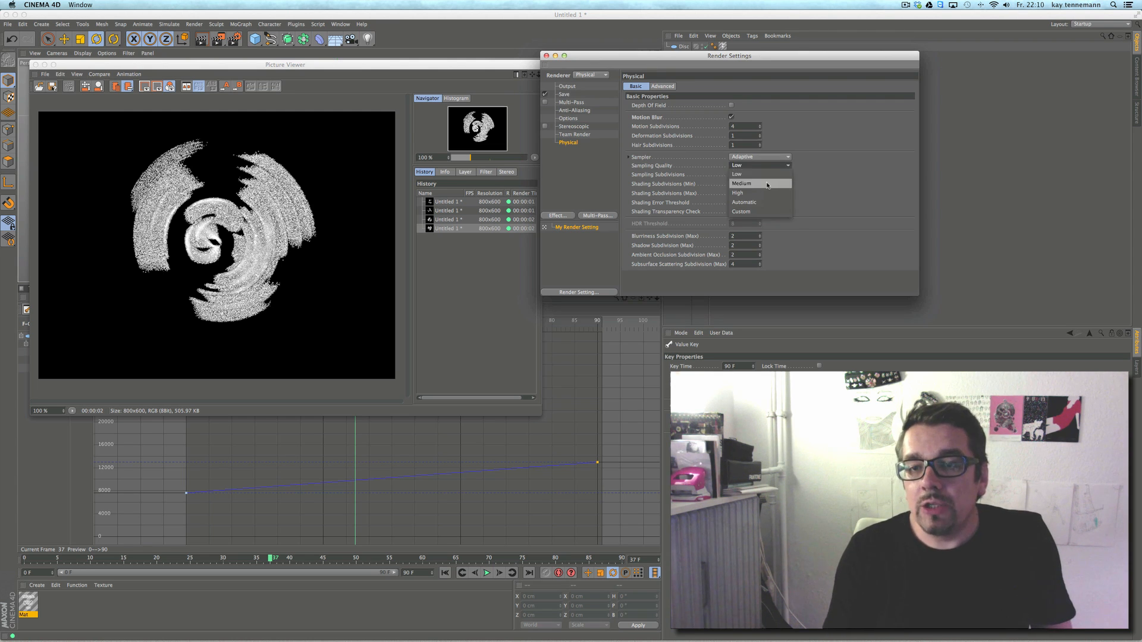
{"action": "left_click", "coordinate": [741, 183]}
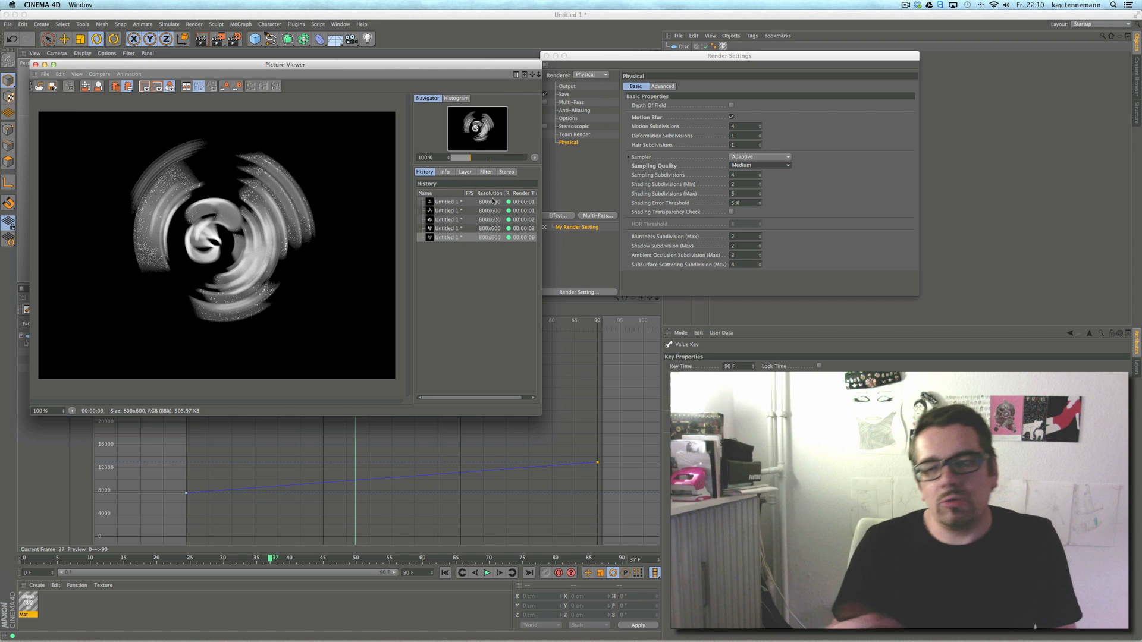
- Set Sampling Quality to High for a clean render, then lower it to Medium and Low
{"action": "left_click", "coordinate": [759, 166]}
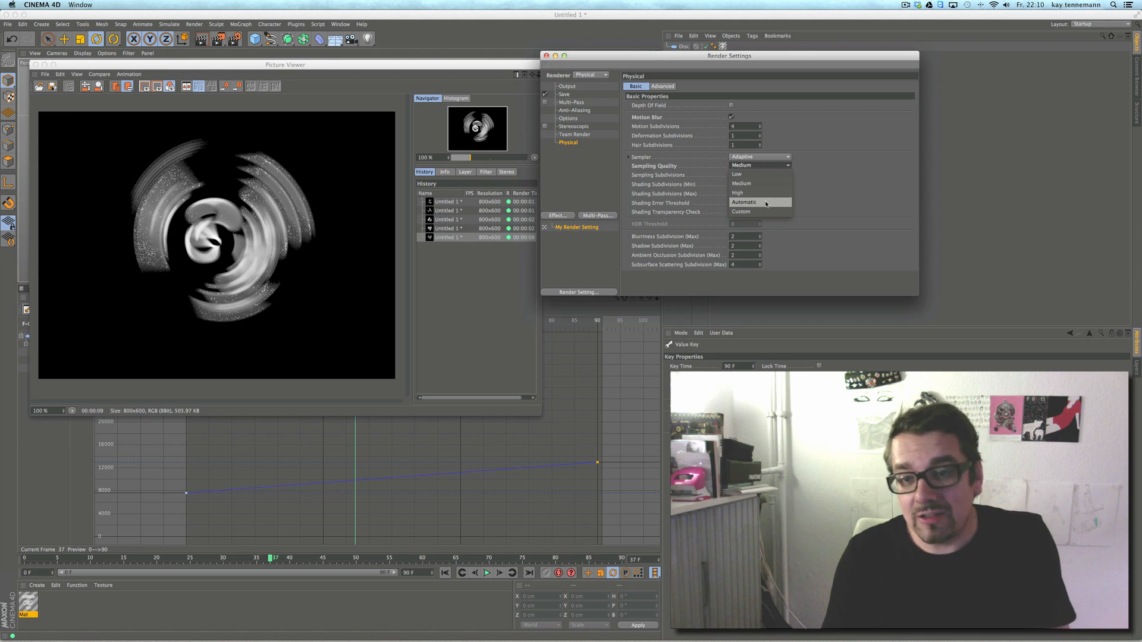
{"action": "left_click", "coordinate": [738, 193]}
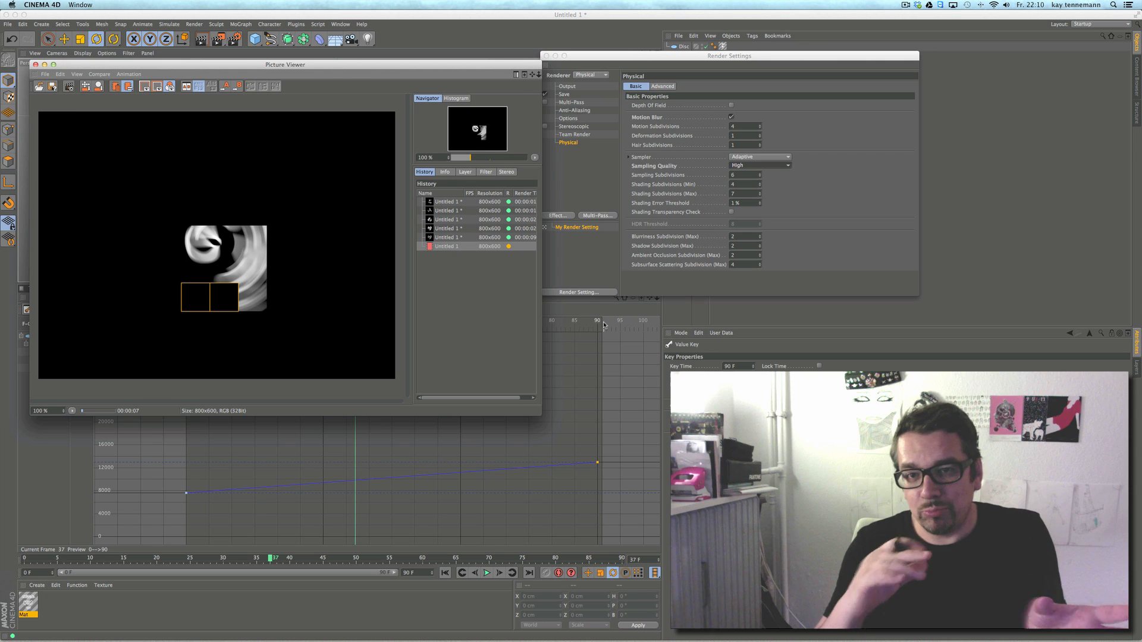
{"action": "left_click", "coordinate": [758, 165]}
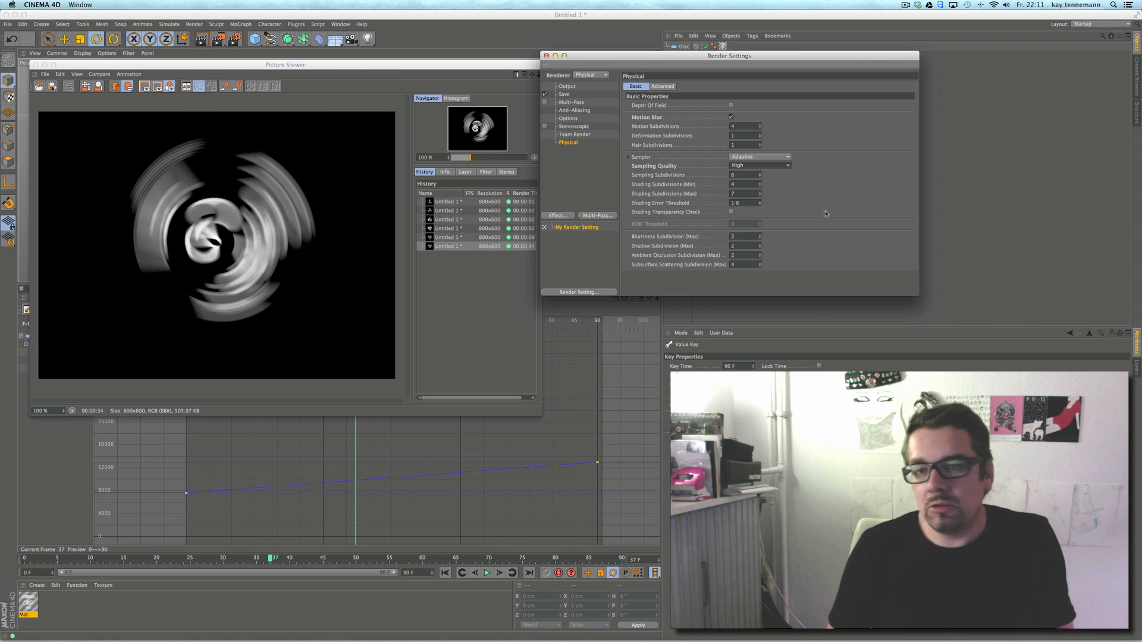
{"action": "left_click", "coordinate": [759, 164]}
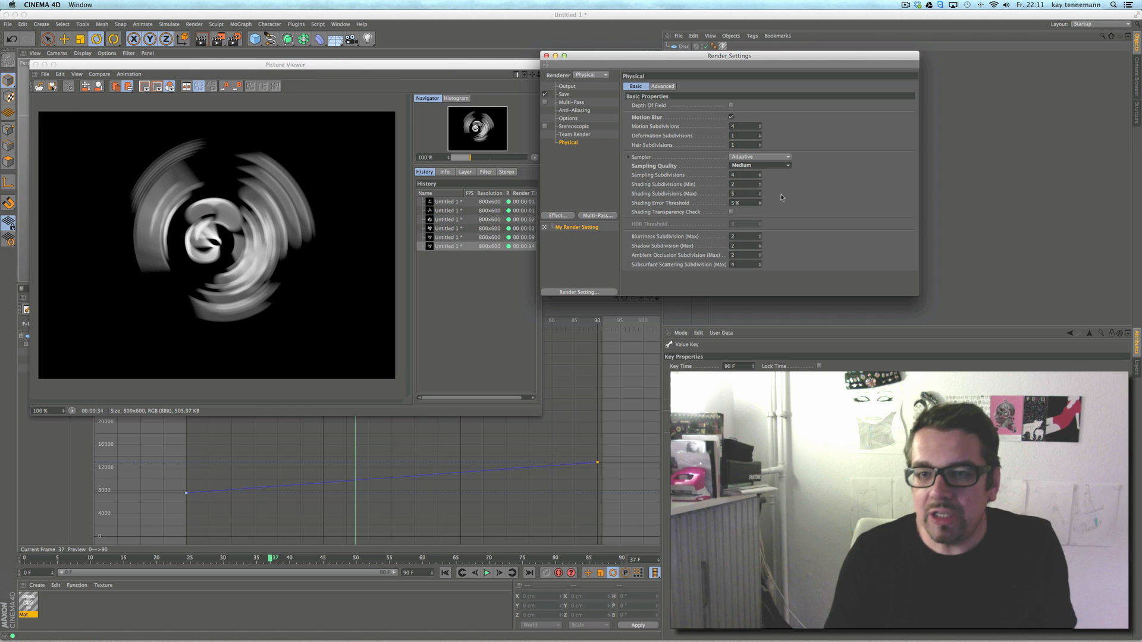
{"action": "left_click", "coordinate": [743, 175]}
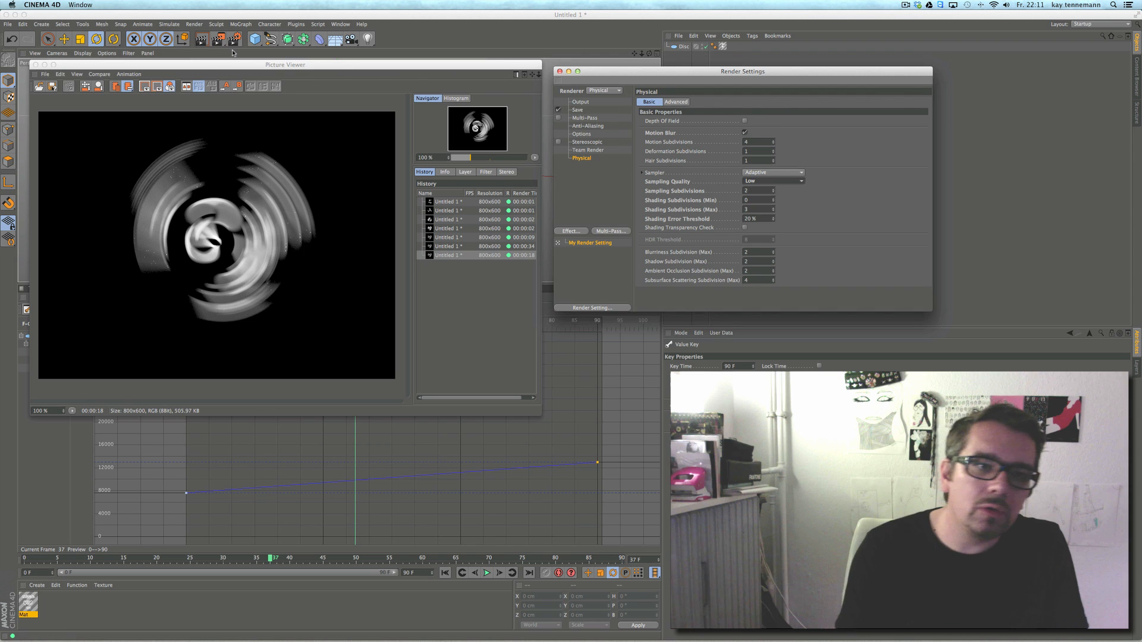
- Start a new disc render and set Sampling Quality back to Medium
{"action": "left_click", "coordinate": [774, 181]}
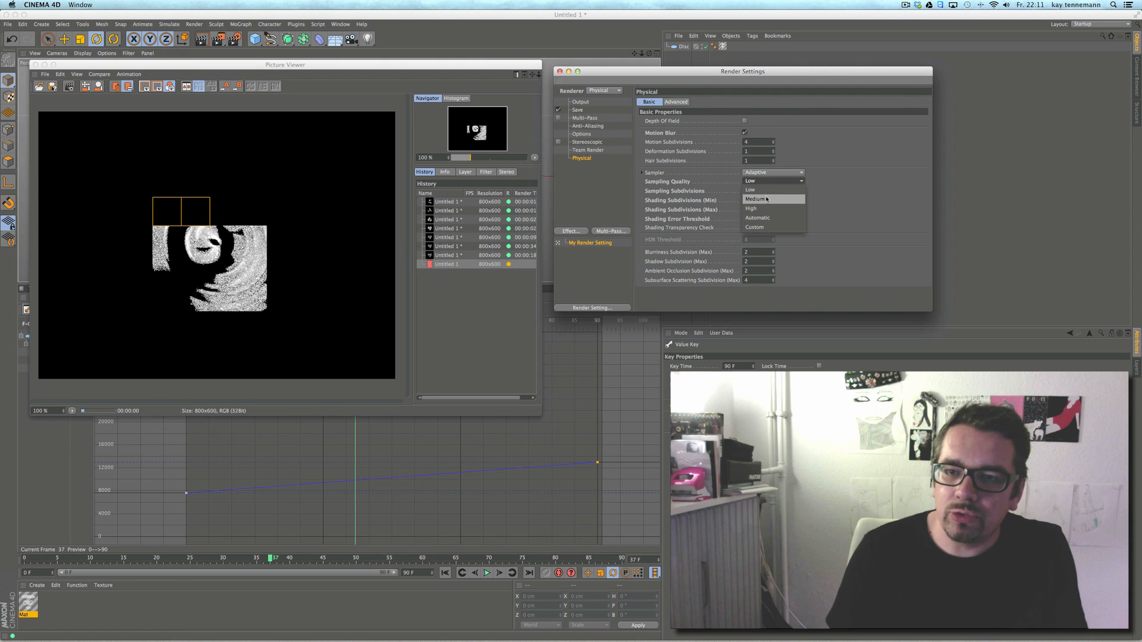
{"action": "left_click", "coordinate": [757, 198]}
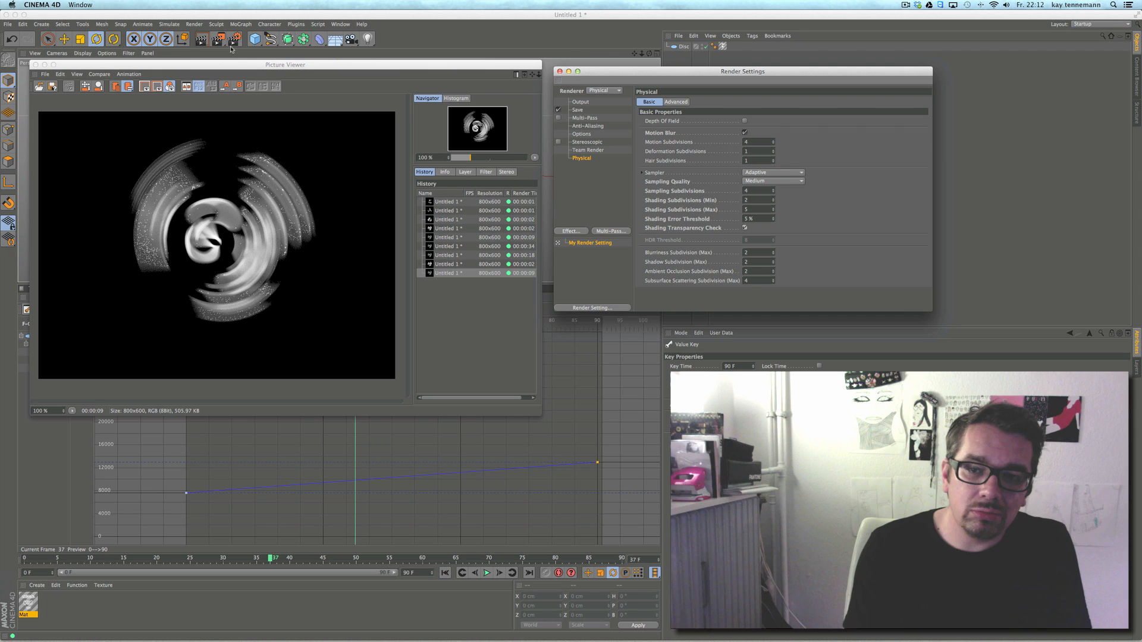
{"action": "mouse_move", "coordinate": [228, 41]}
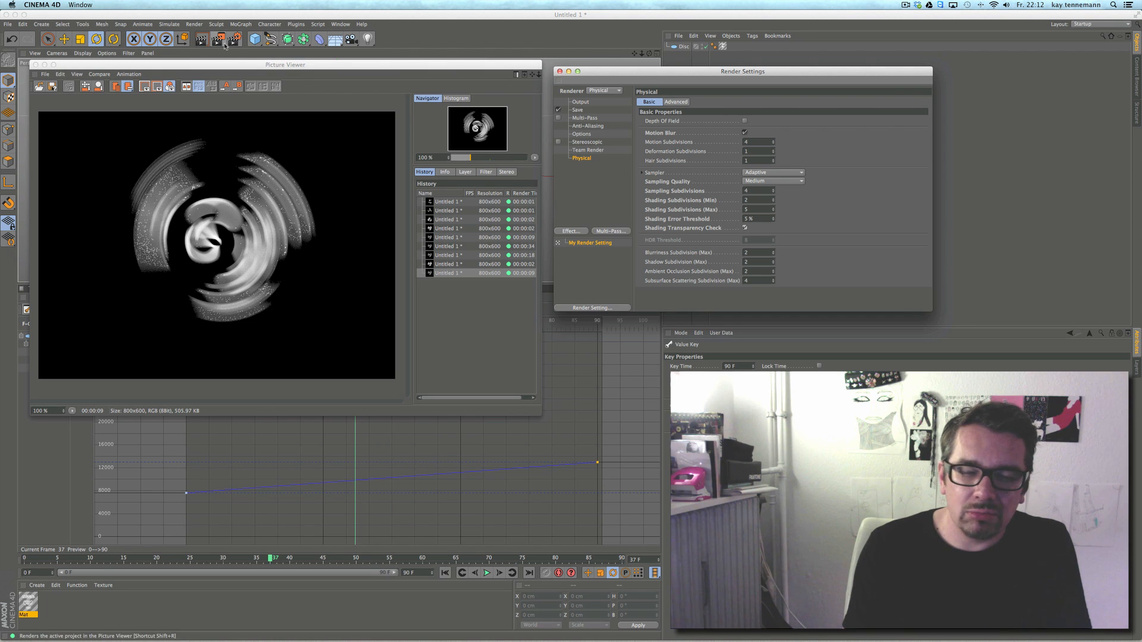
- Render the blurred disc to the Picture Viewer again at Medium sampling
{"action": "left_click", "coordinate": [226, 39]}
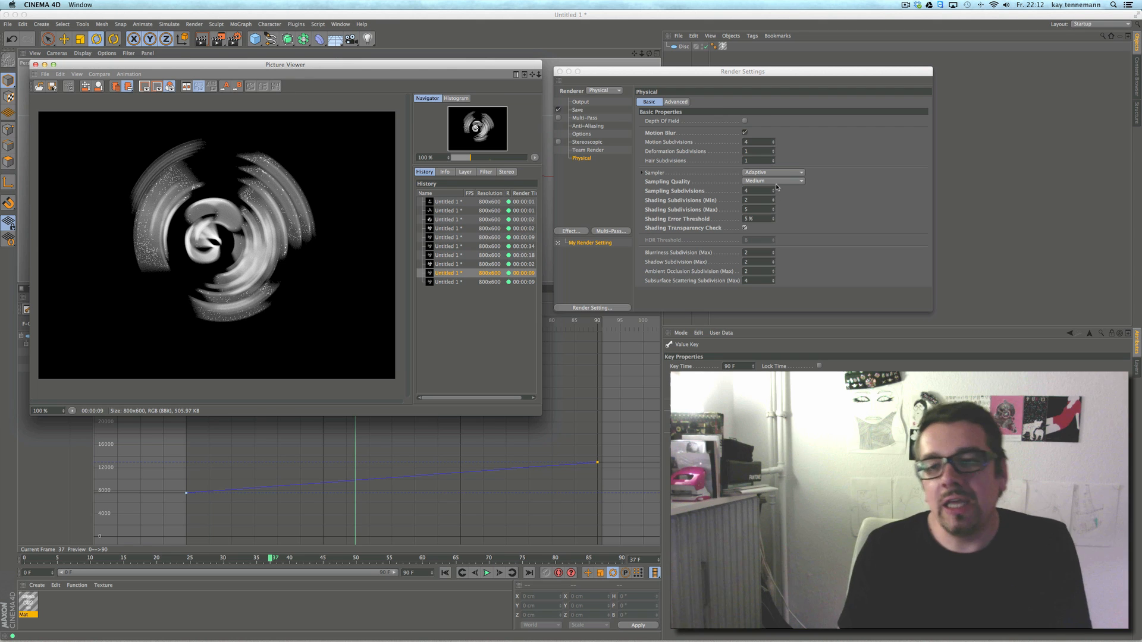
{"action": "left_click", "coordinate": [773, 181]}
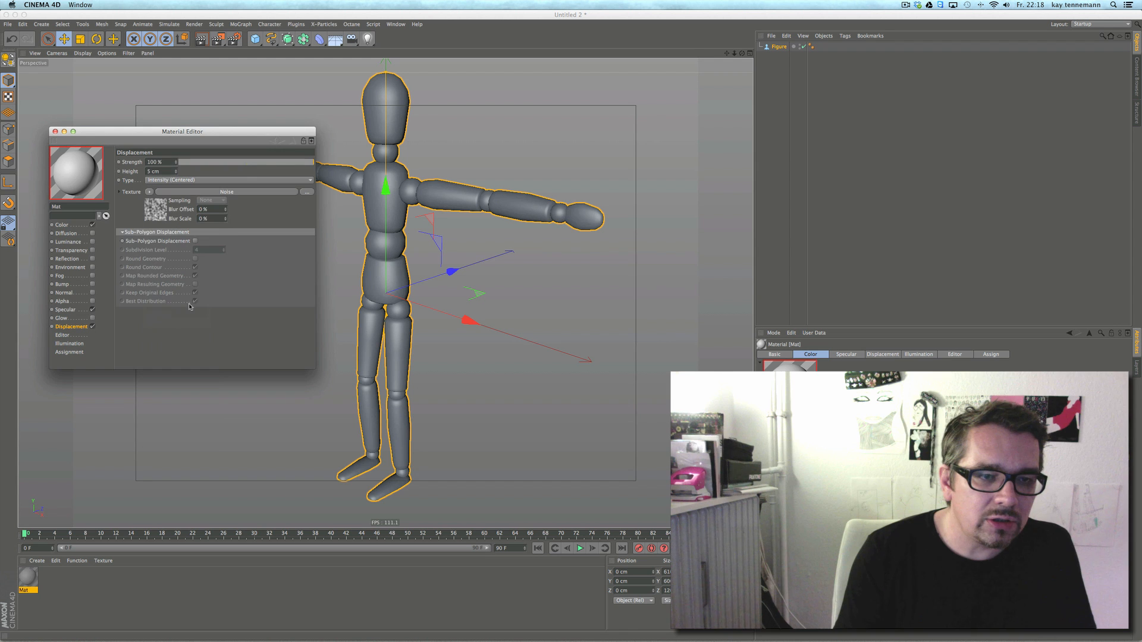
- Enable Sub-Polygon Displacement in the material's Displacement channel, then bring up Render Settings
{"action": "left_click", "coordinate": [195, 240]}
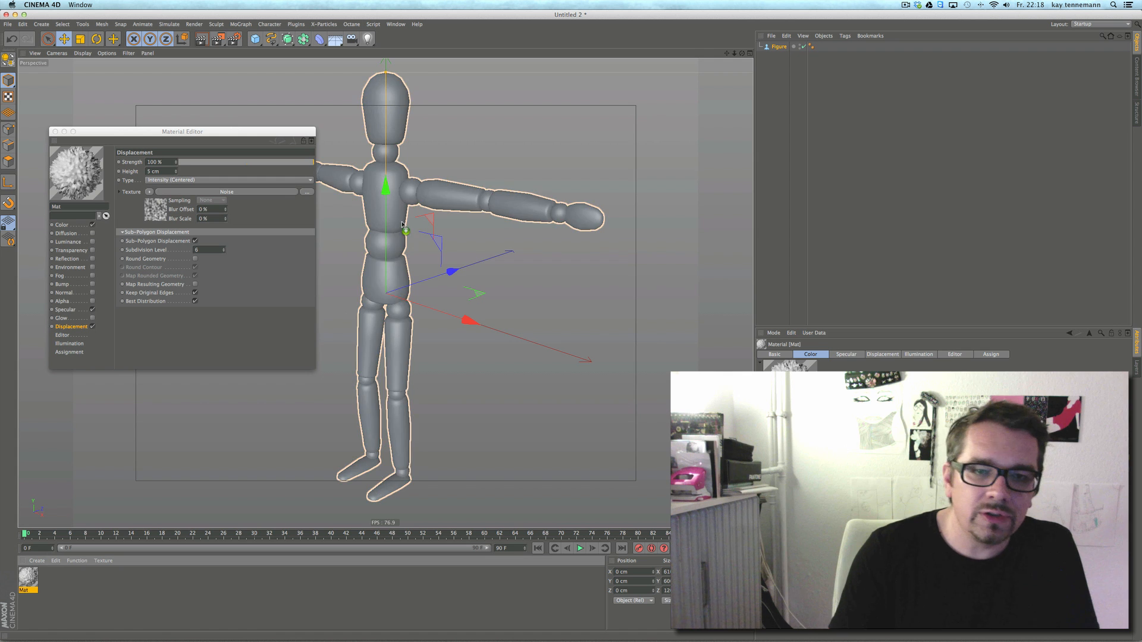
{"action": "left_click", "coordinate": [101, 28]}
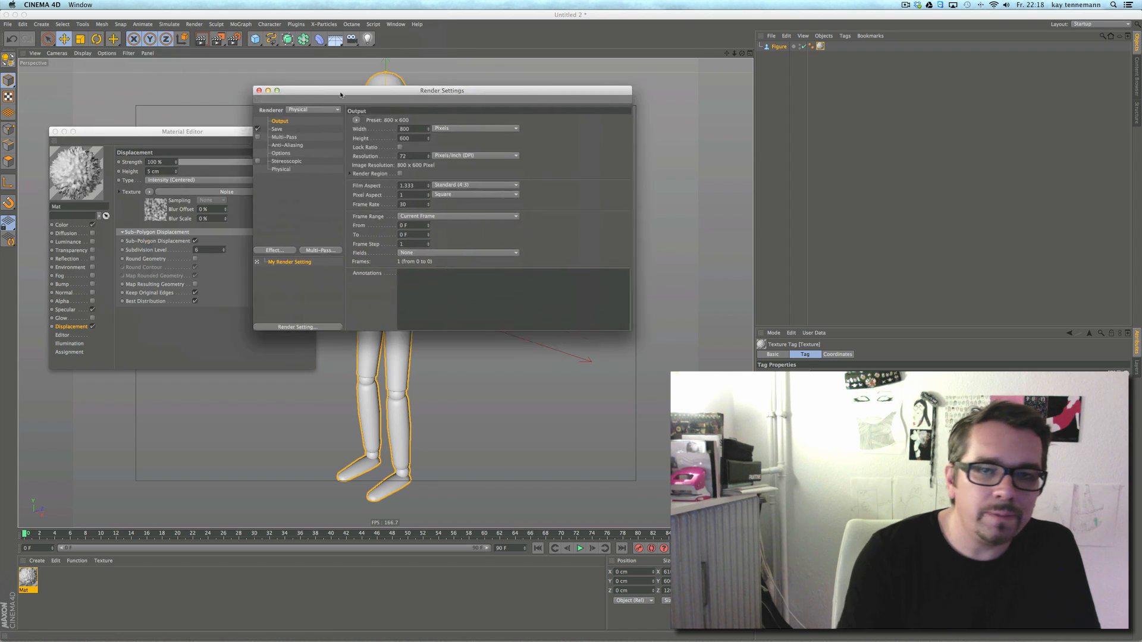
- Move the Render Settings window aside to clear the view for the Physical render
{"action": "left_click_drag", "start_coordinate": [442, 89], "coordinate": [569, 81]}
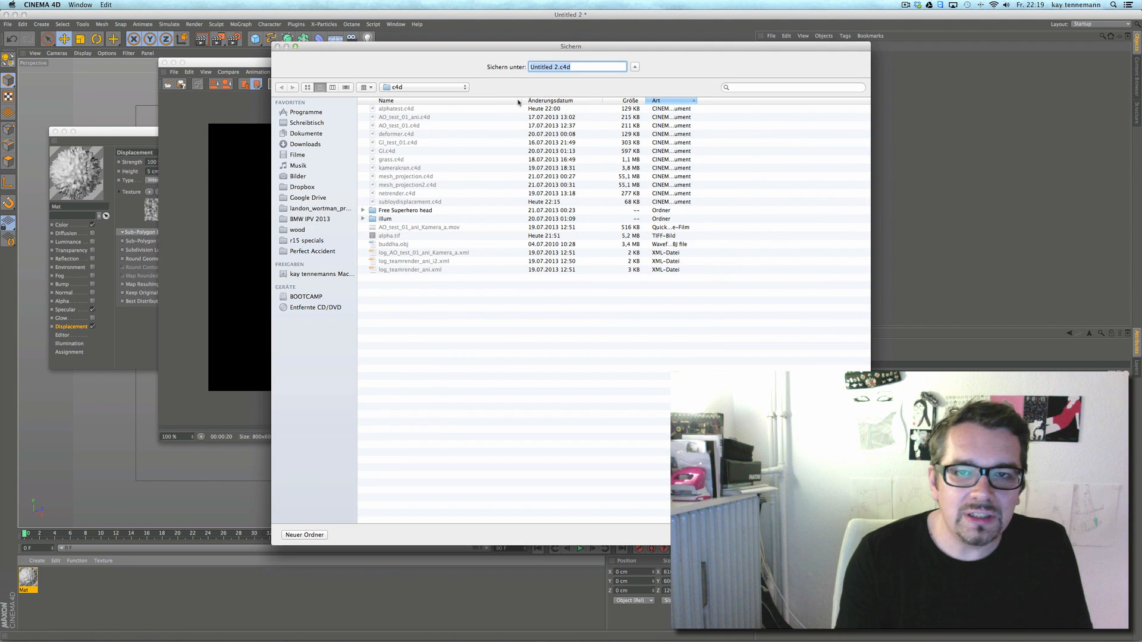
- Save the displaced-figure scene under the file name sub_speed
{"action": "type", "text": "sub"}
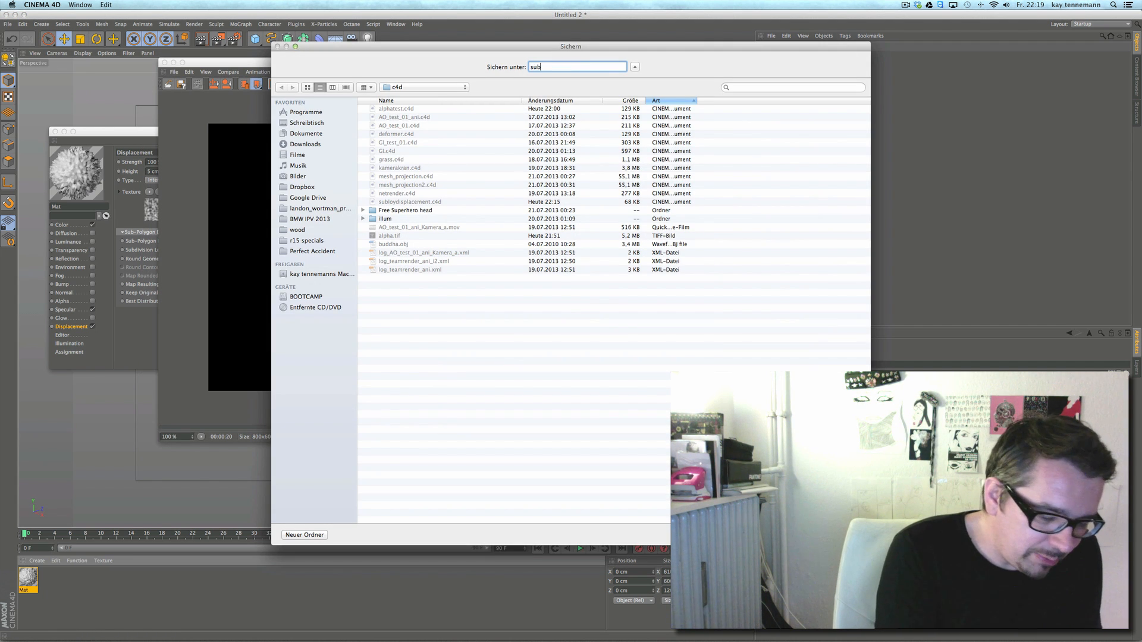
{"action": "type", "text": "_speed"}
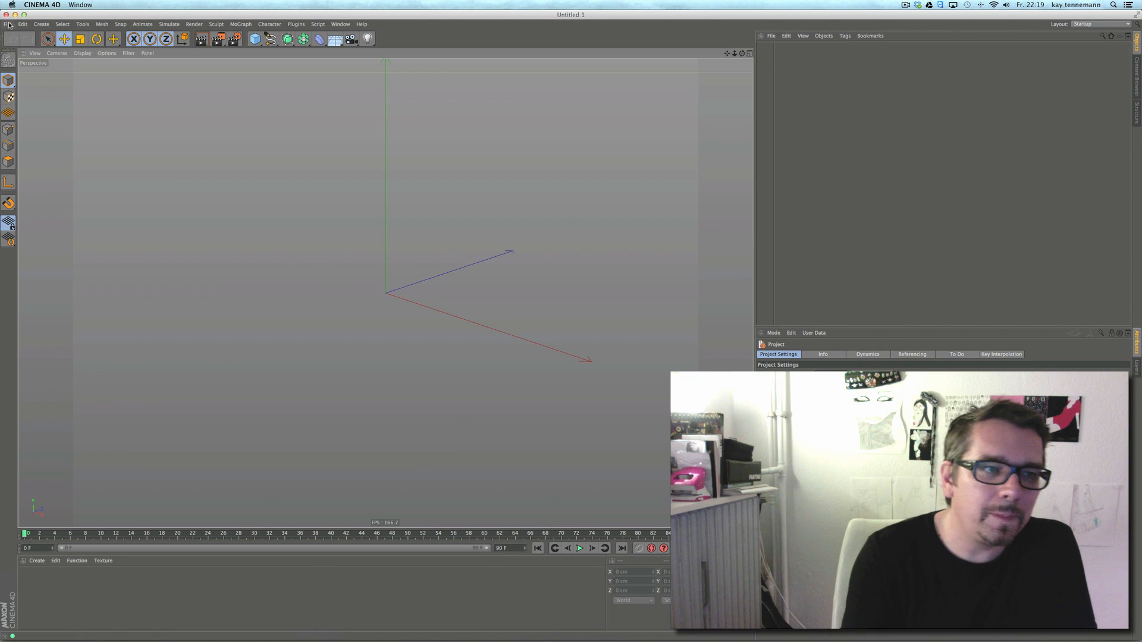
- Load the saved figure scene, inspect its displacement material and render with the Standard renderer
{"action": "left_click", "coordinate": [7, 23]}
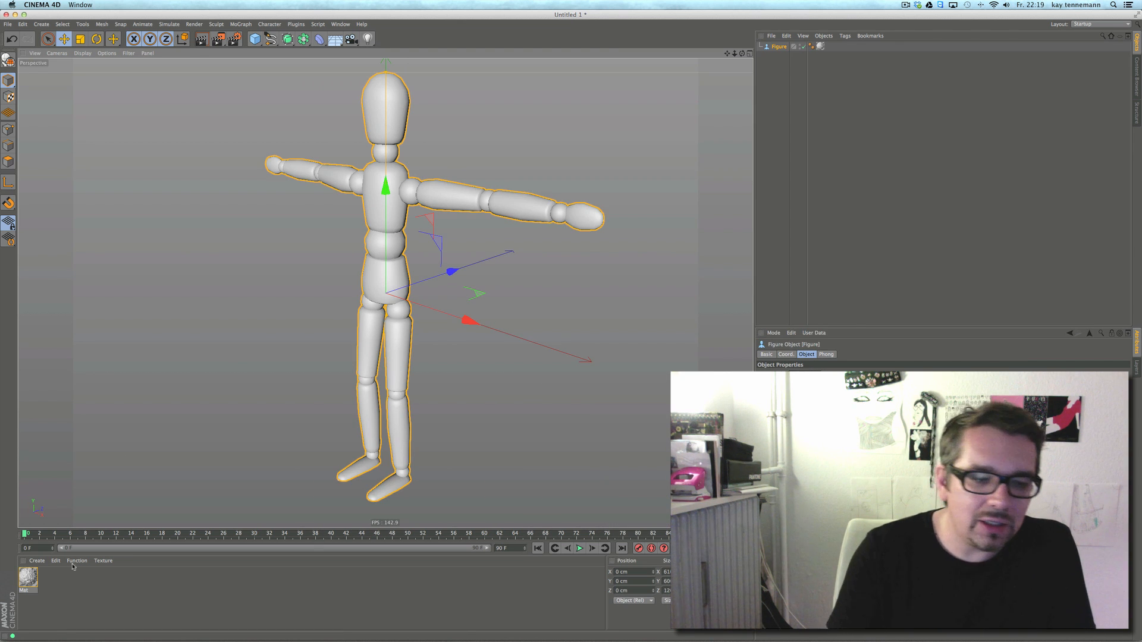
{"action": "double_click", "coordinate": [27, 577]}
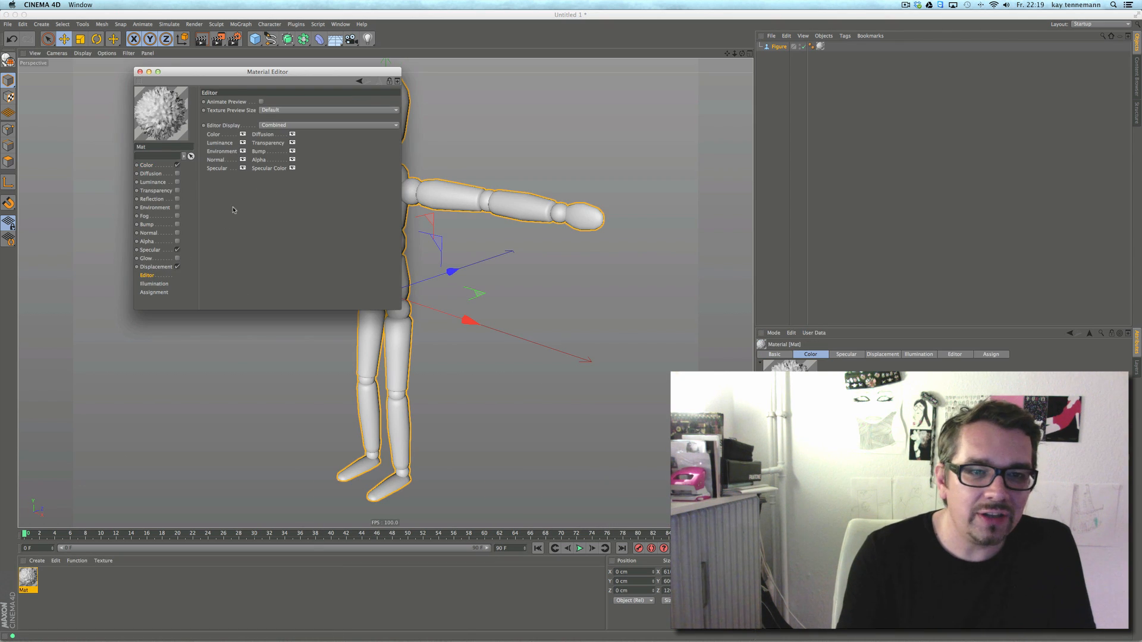
{"action": "left_click", "coordinate": [156, 266]}
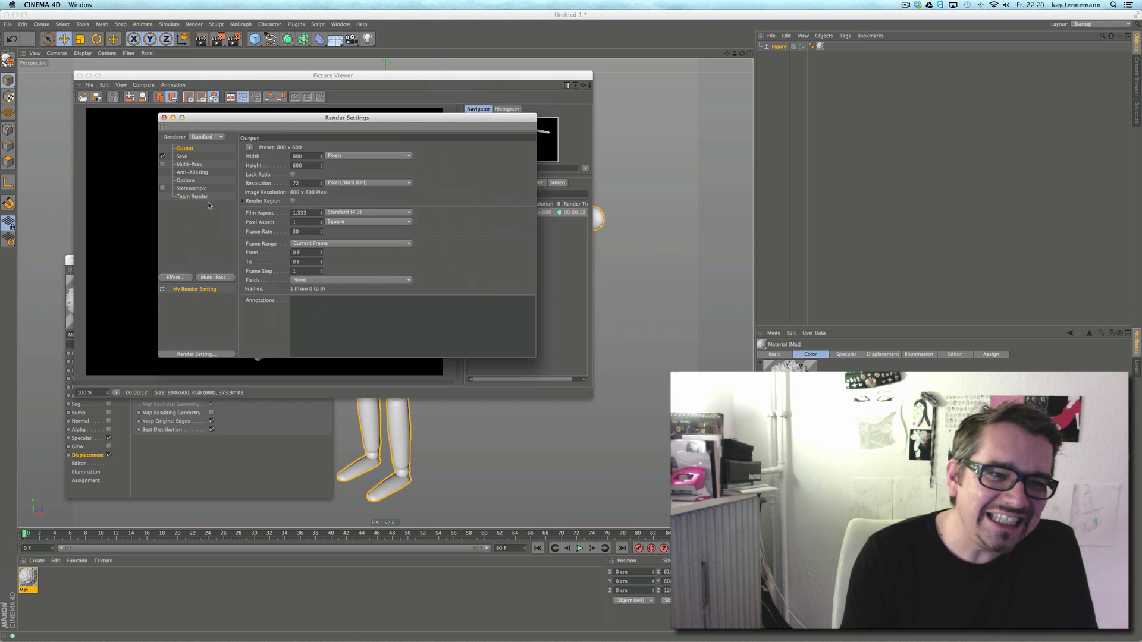
- Set the renderer to Physical in Render Settings
{"action": "left_click", "coordinate": [206, 136]}
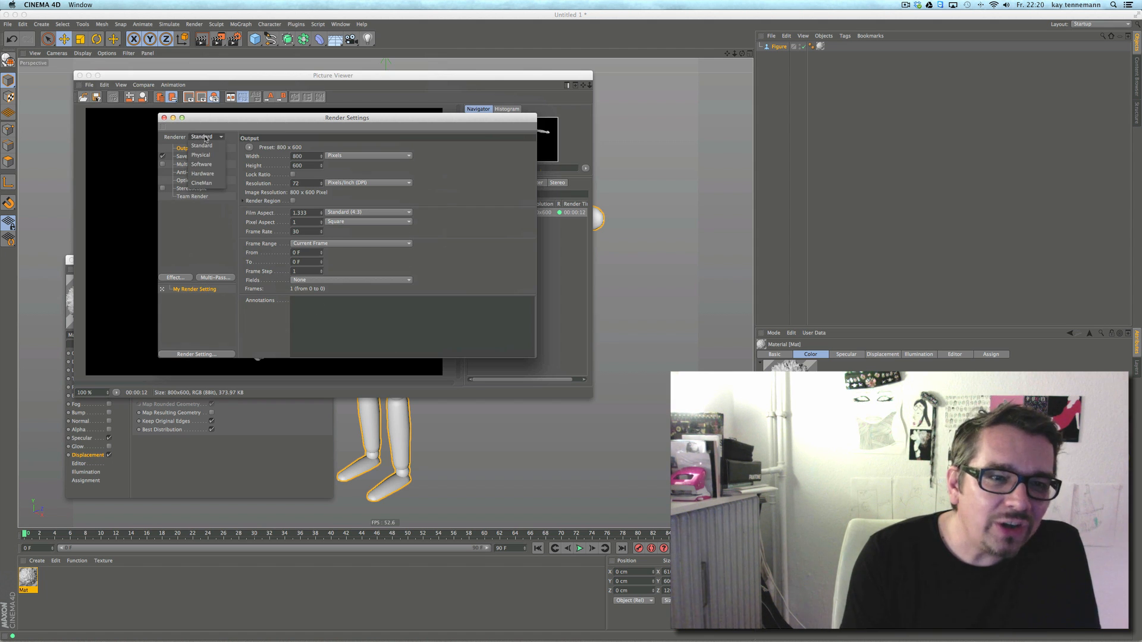
{"action": "left_click", "coordinate": [201, 154]}
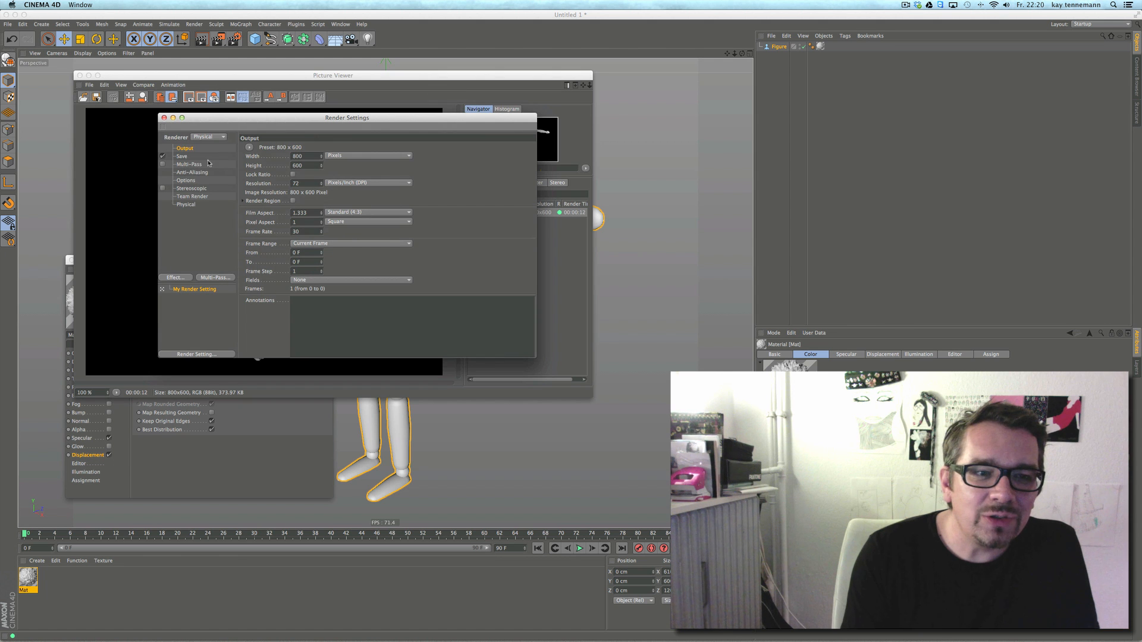